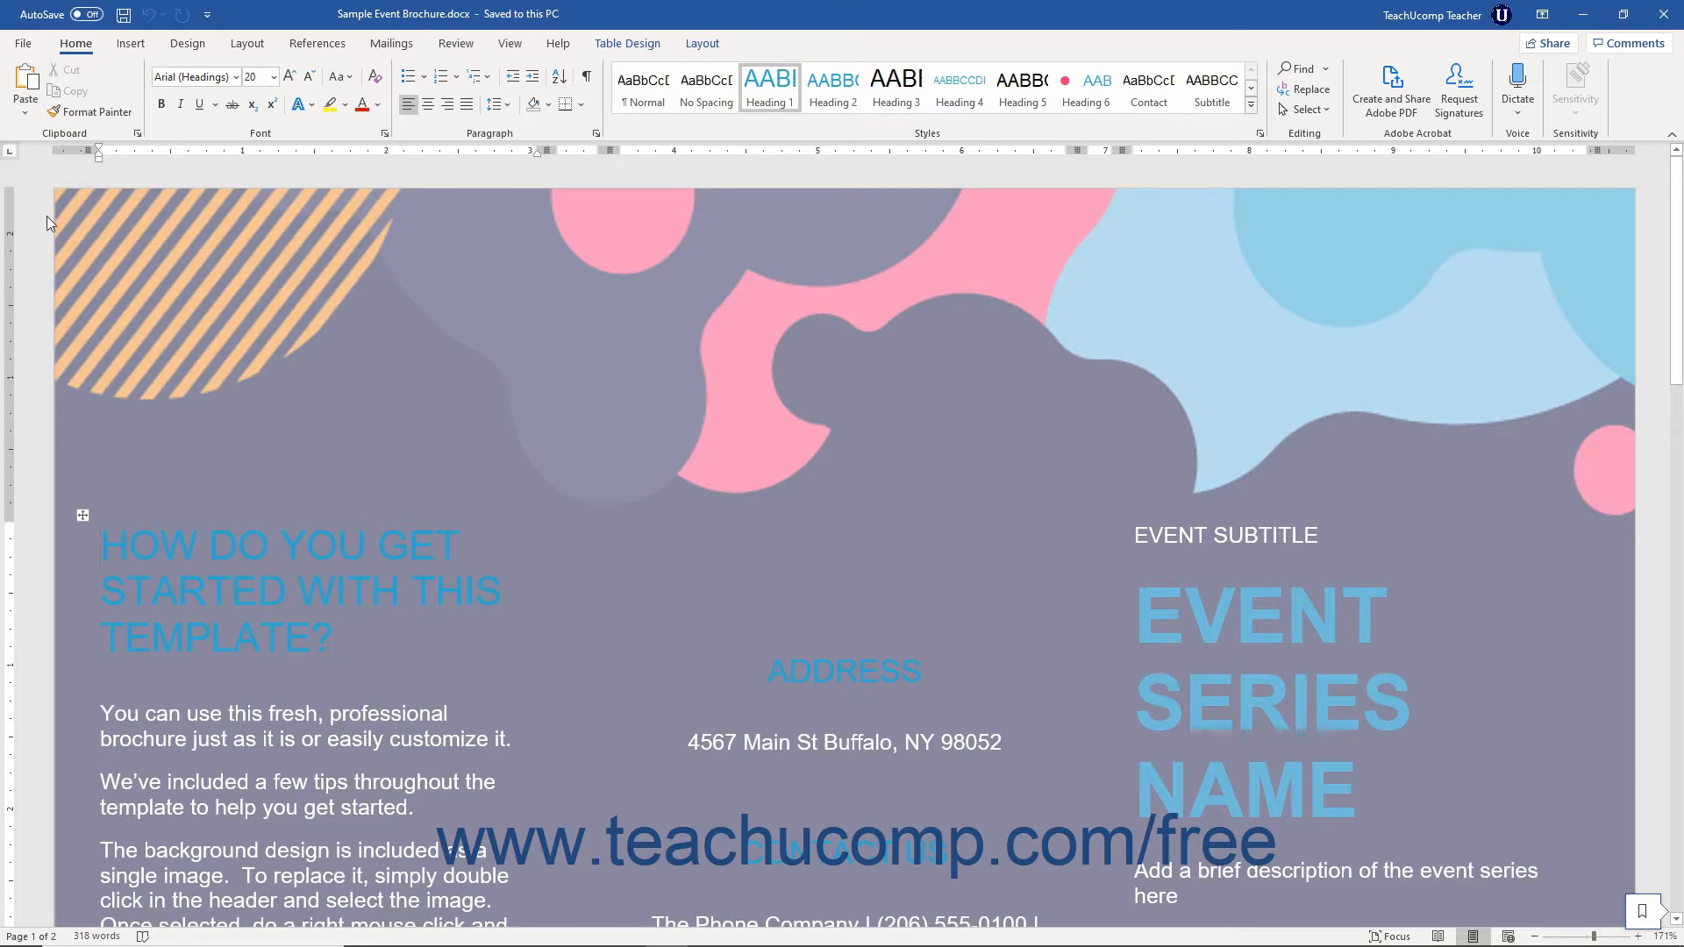
Show the File backstage Export page for the Sample Event Brochure
click(21, 42)
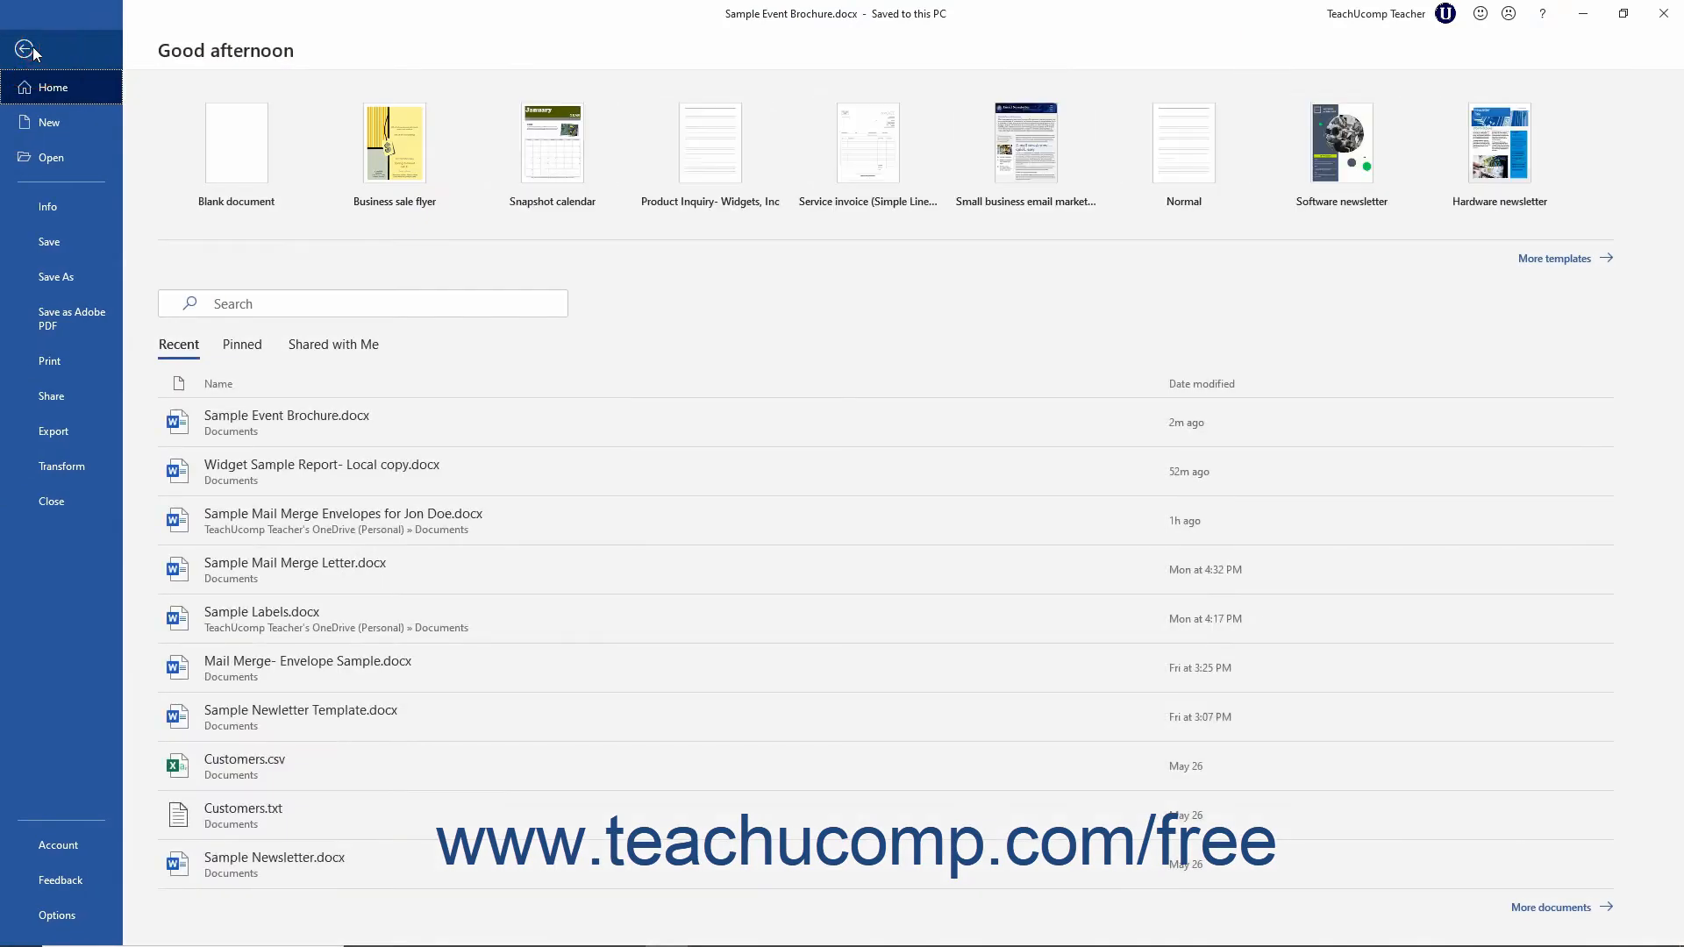
click(53, 432)
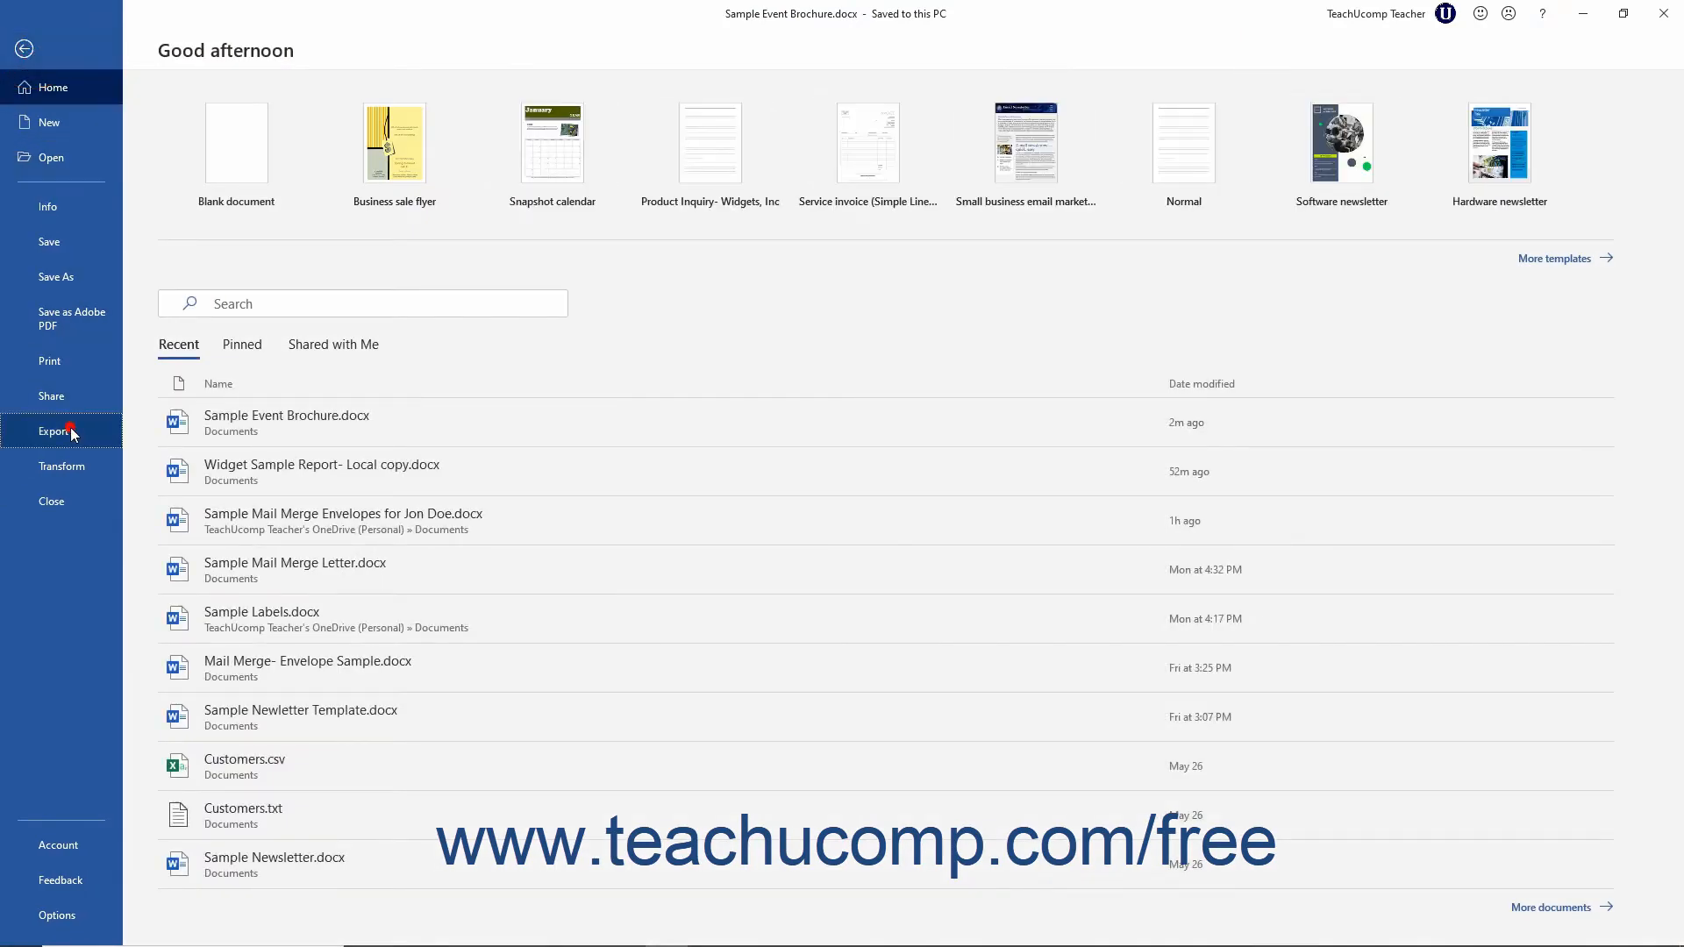
click(52, 431)
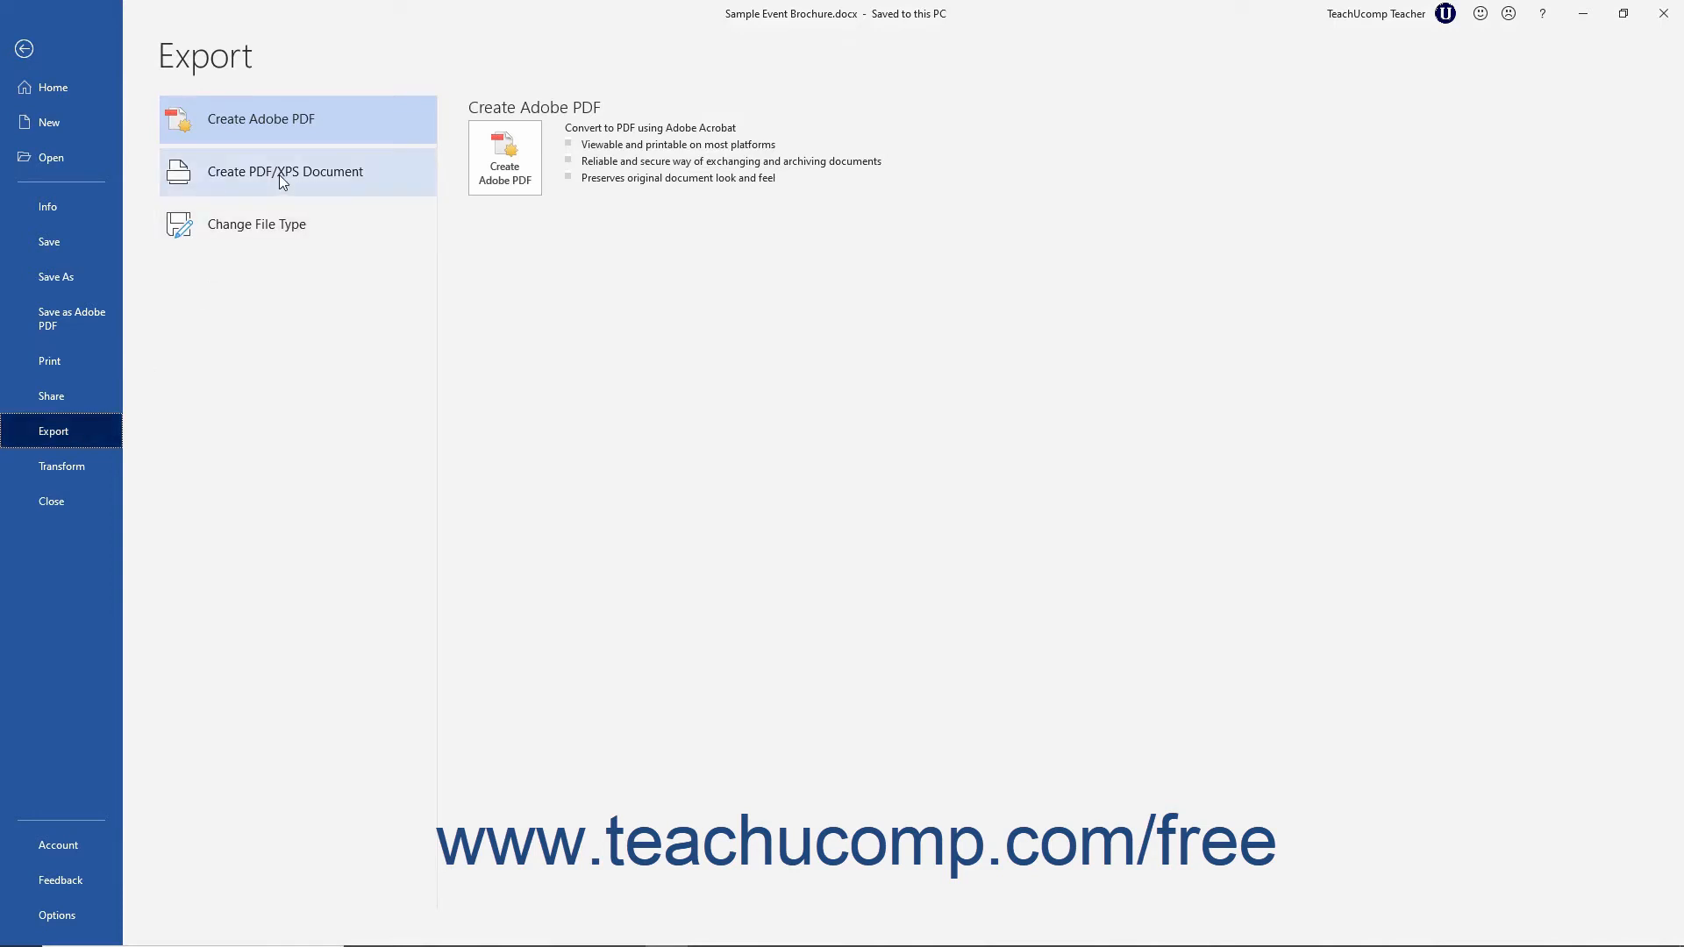
Start Create PDF/XPS Document to reach the Publish as PDF or XPS dialog
click(284, 172)
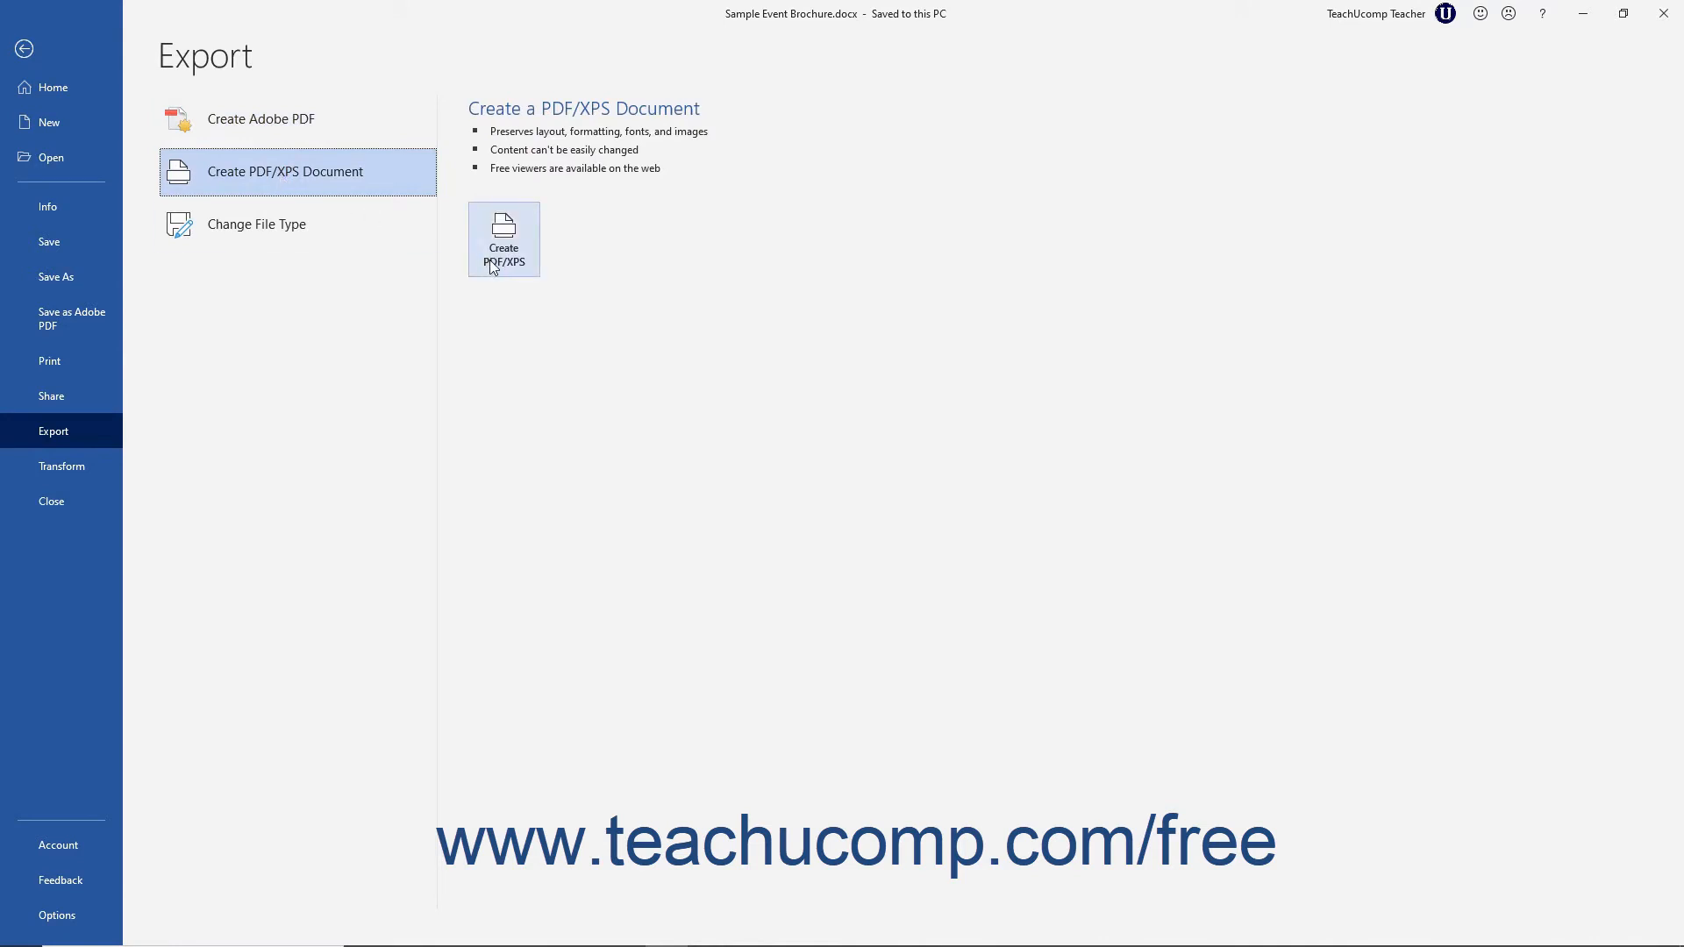
click(503, 238)
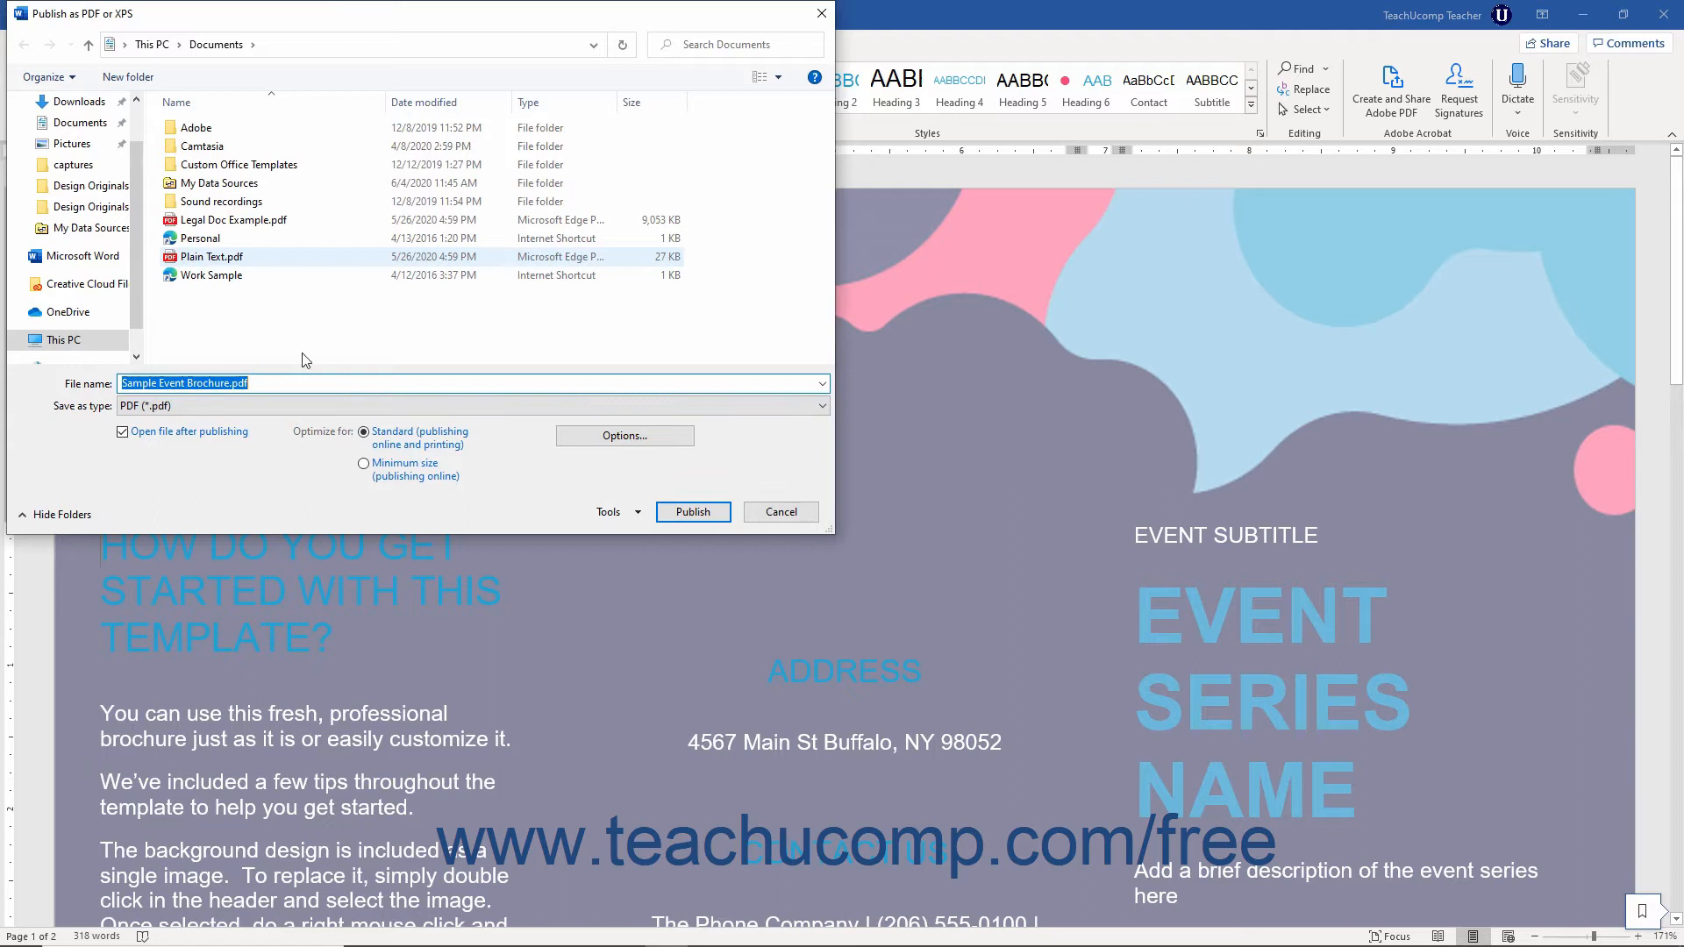
click(821, 405)
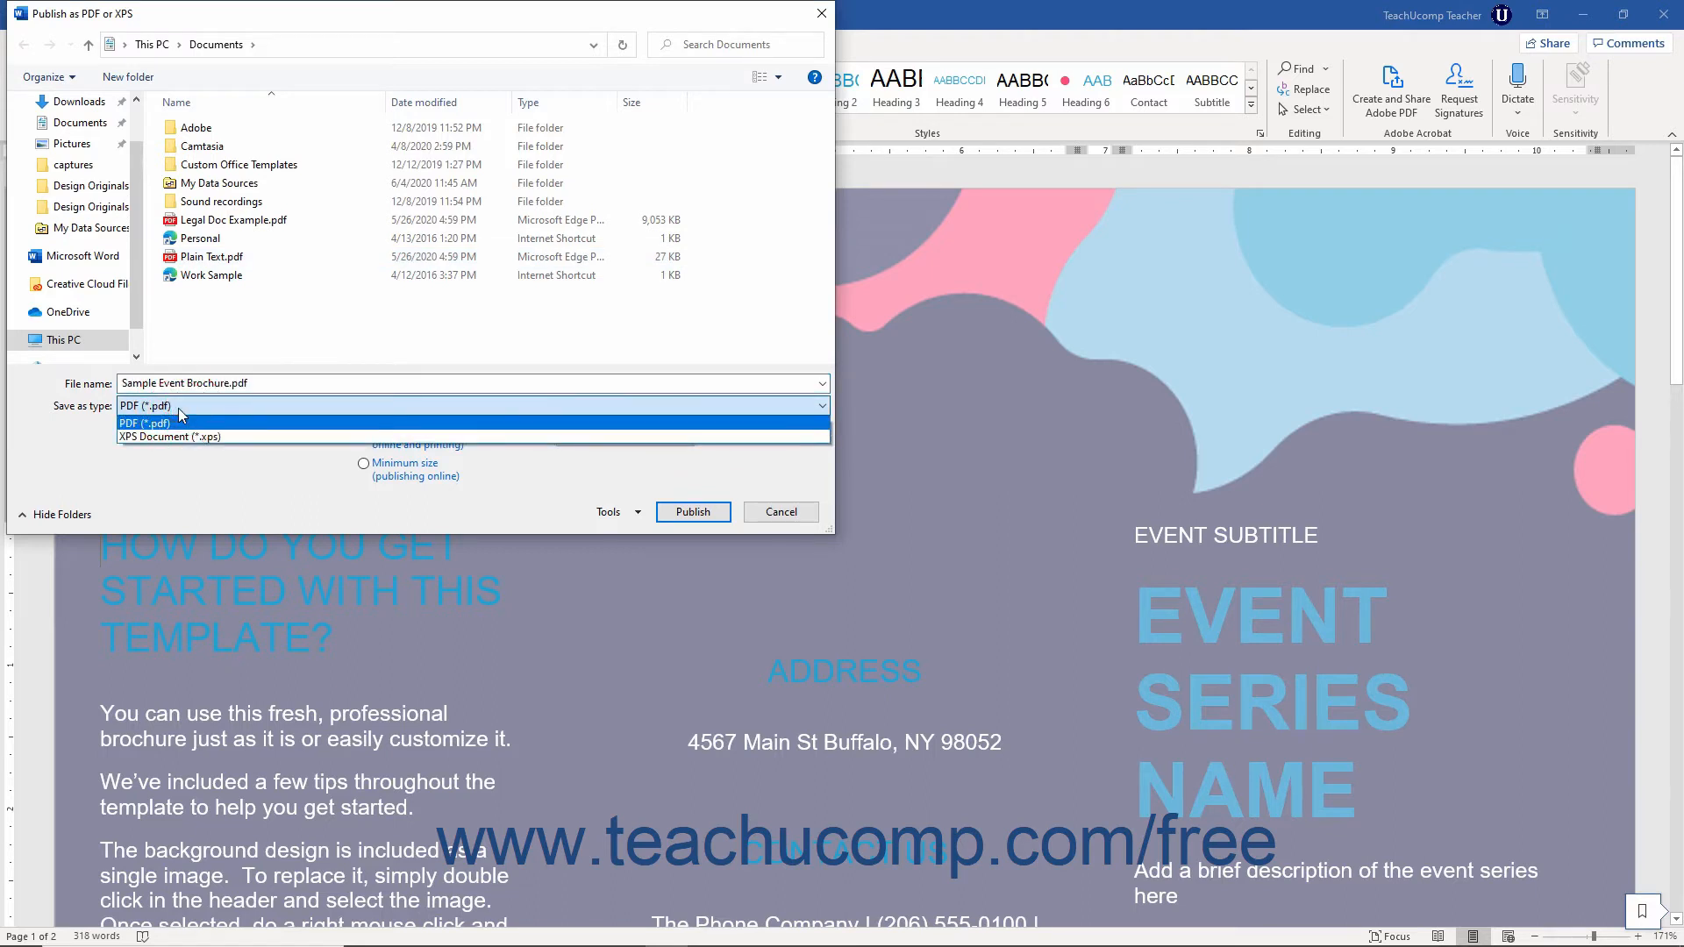
click(145, 423)
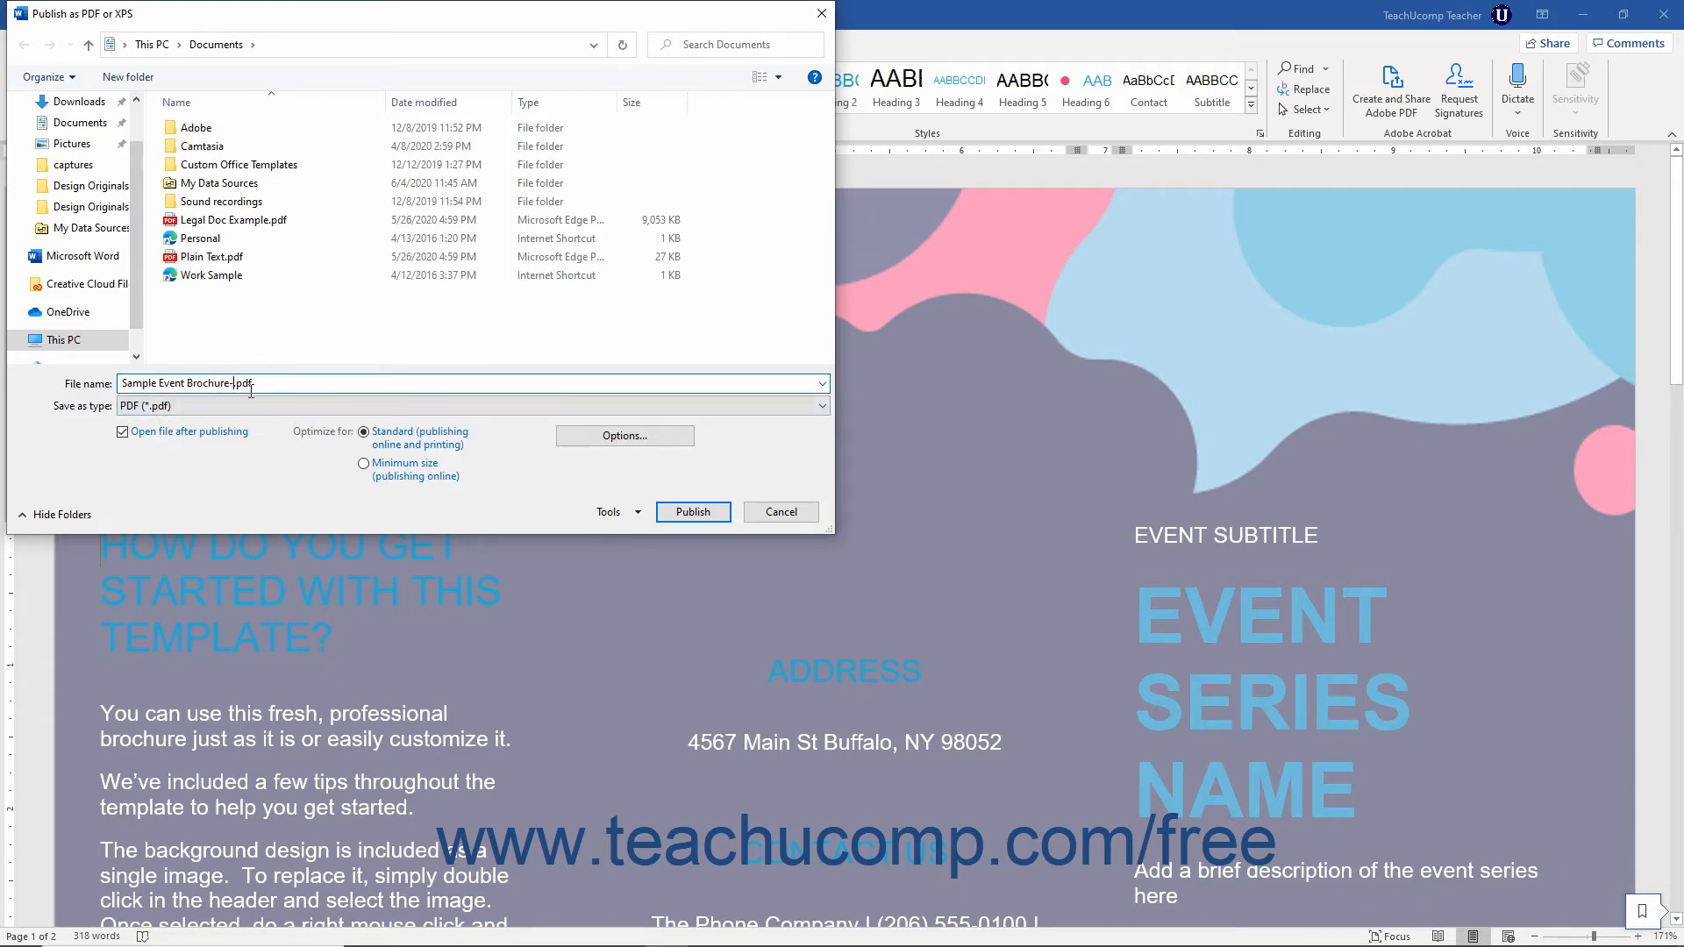
Name the PDF 'Sample Event Brochure-PDF Copy' in the File name box
text(PDF Copy)
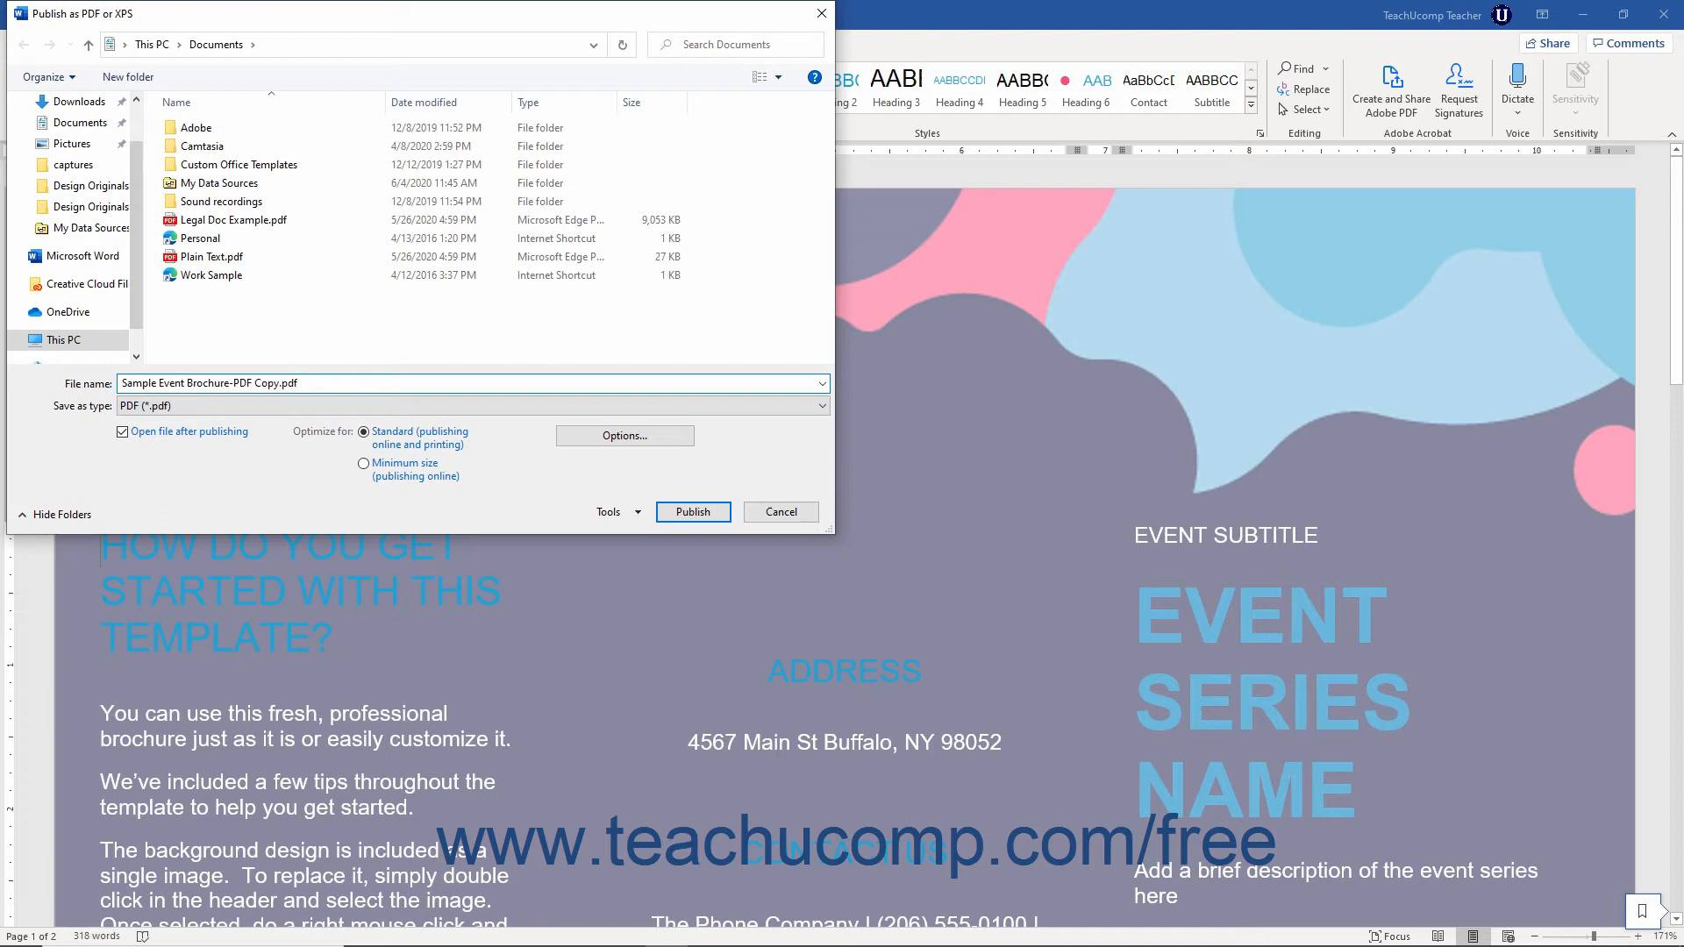
click(277, 384)
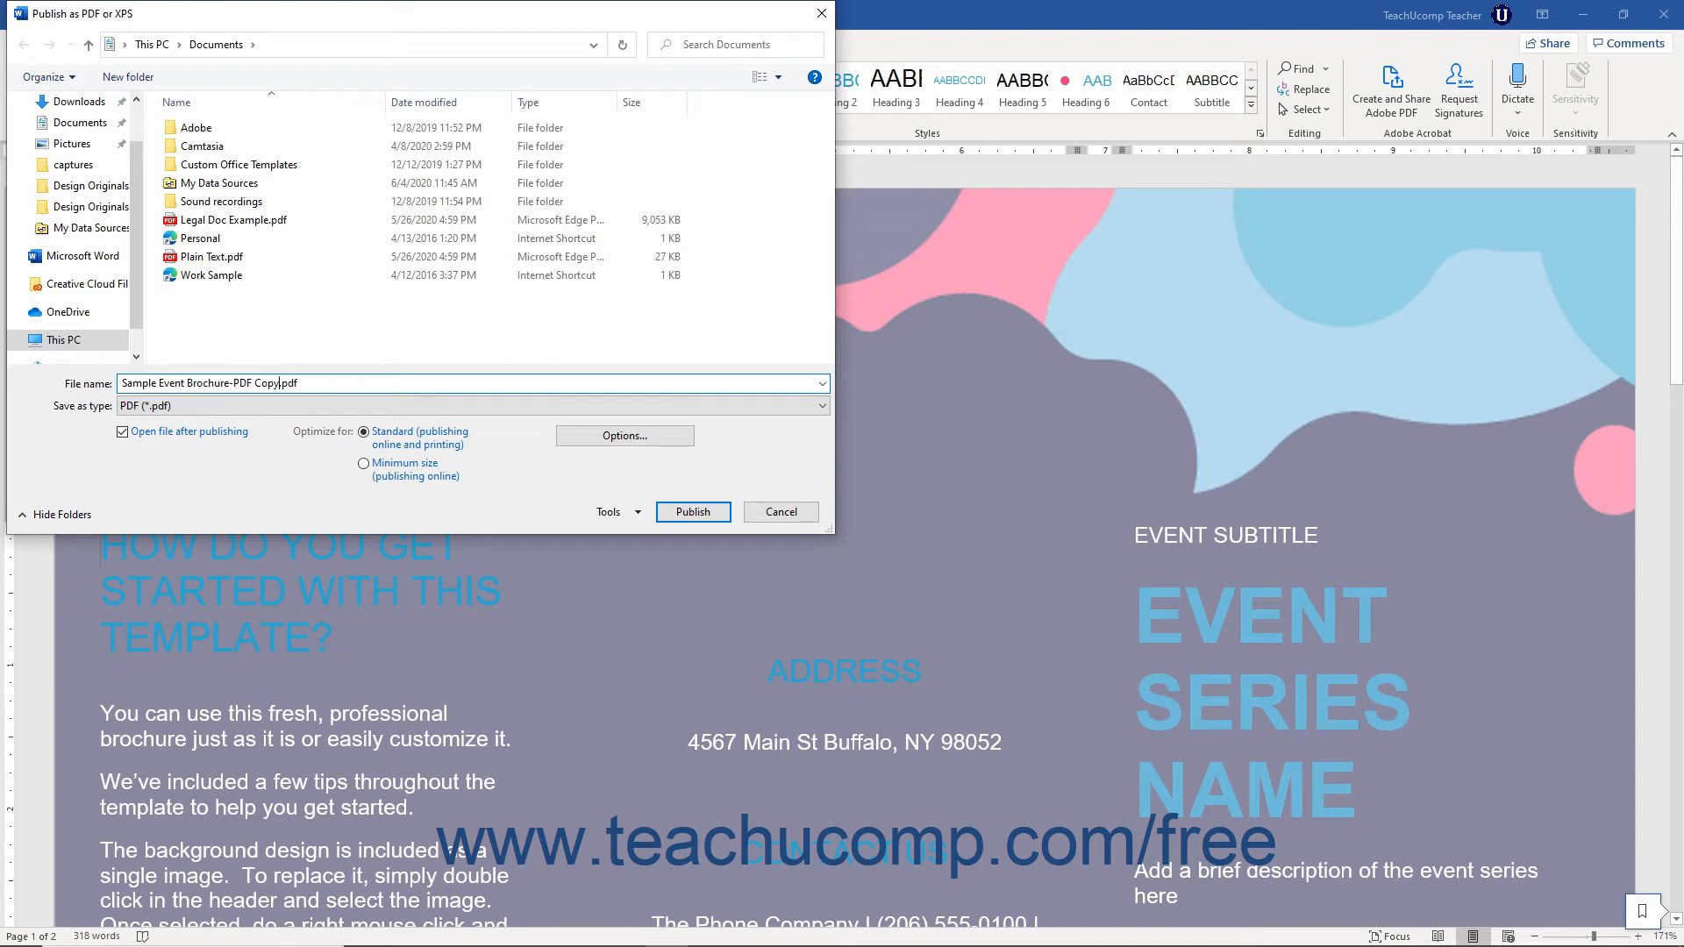
mouse_move(170, 447)
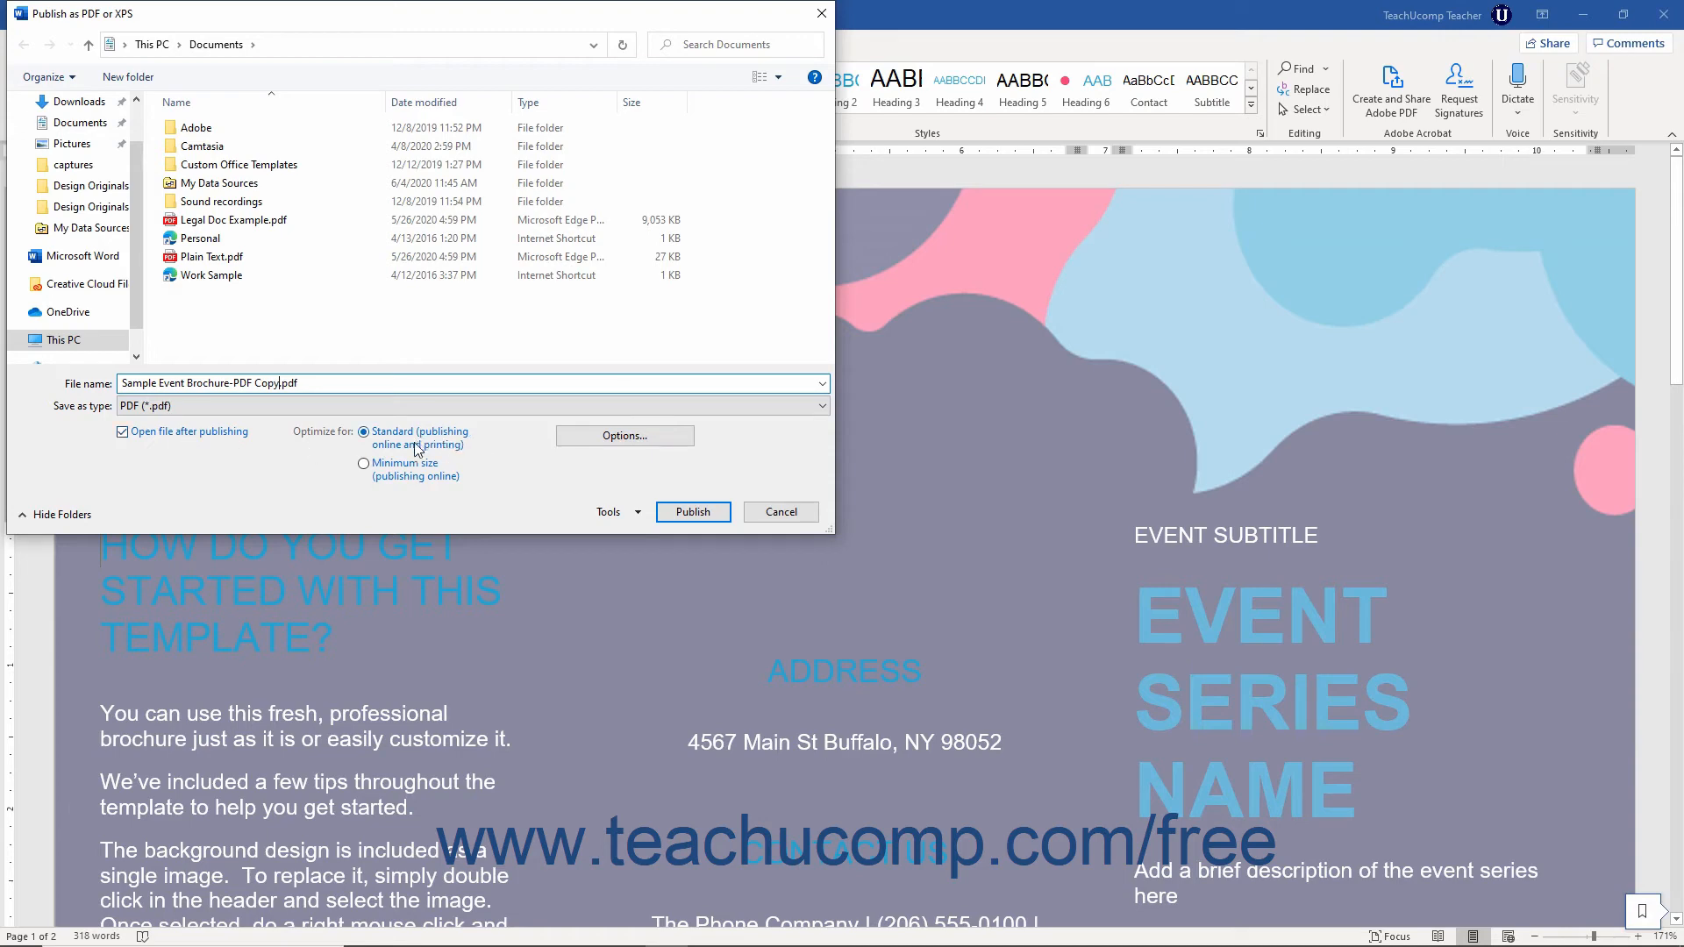
Publish the PDF with Optimize for left on Standard after trying Minimum size
click(365, 463)
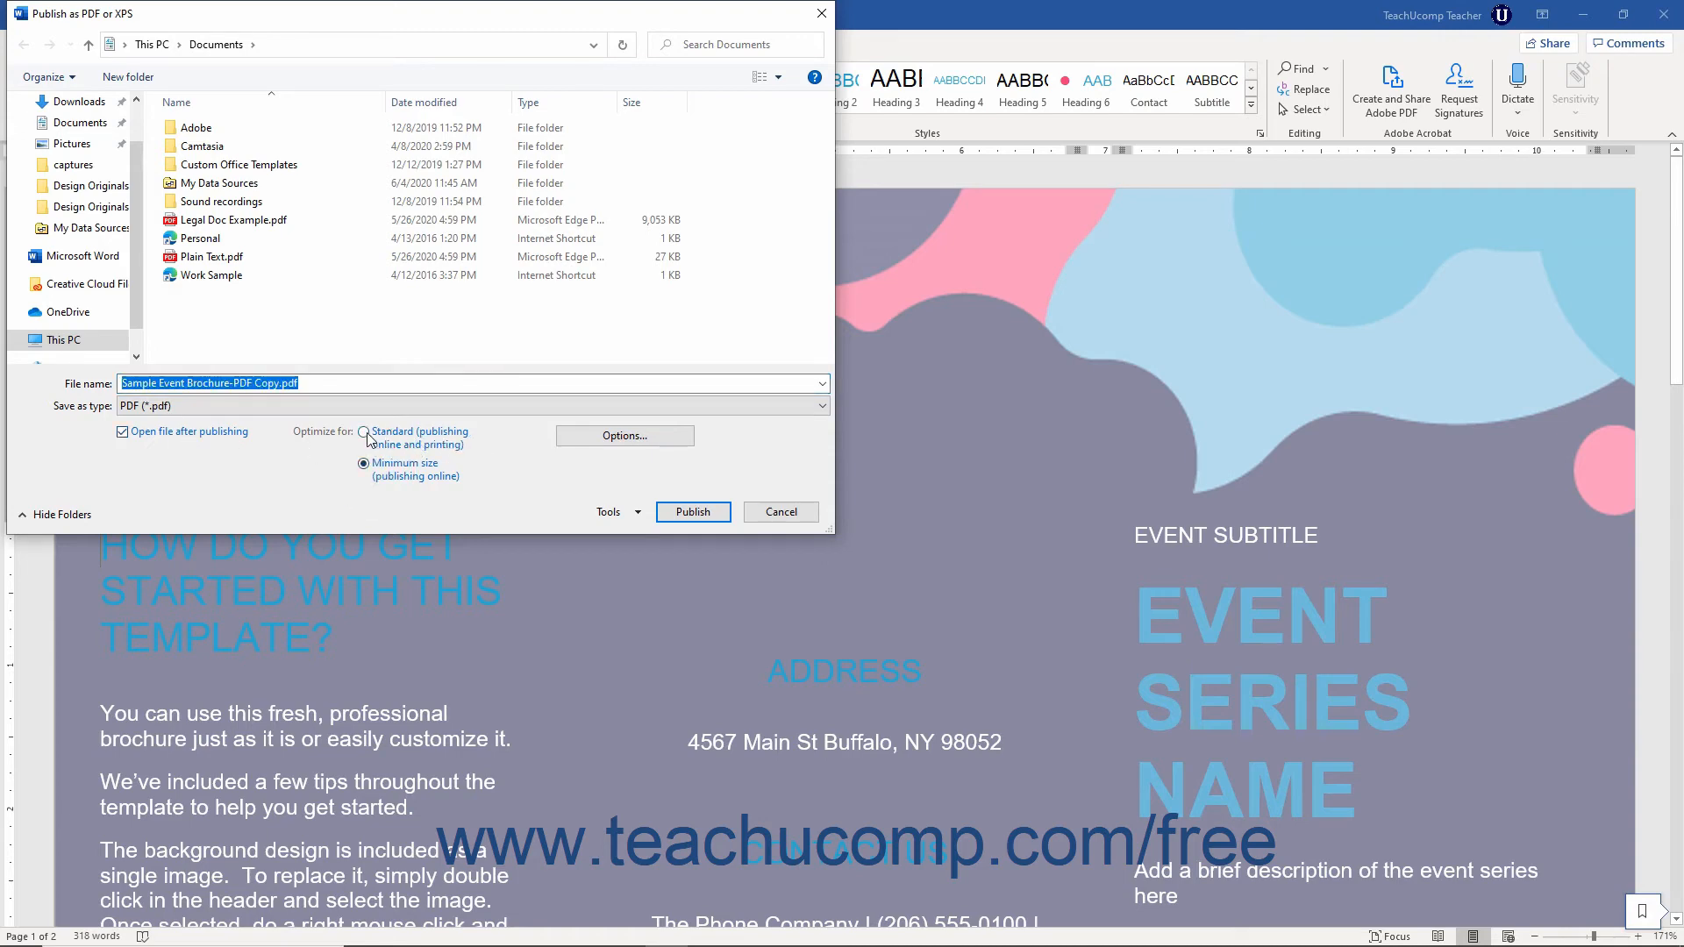
click(365, 432)
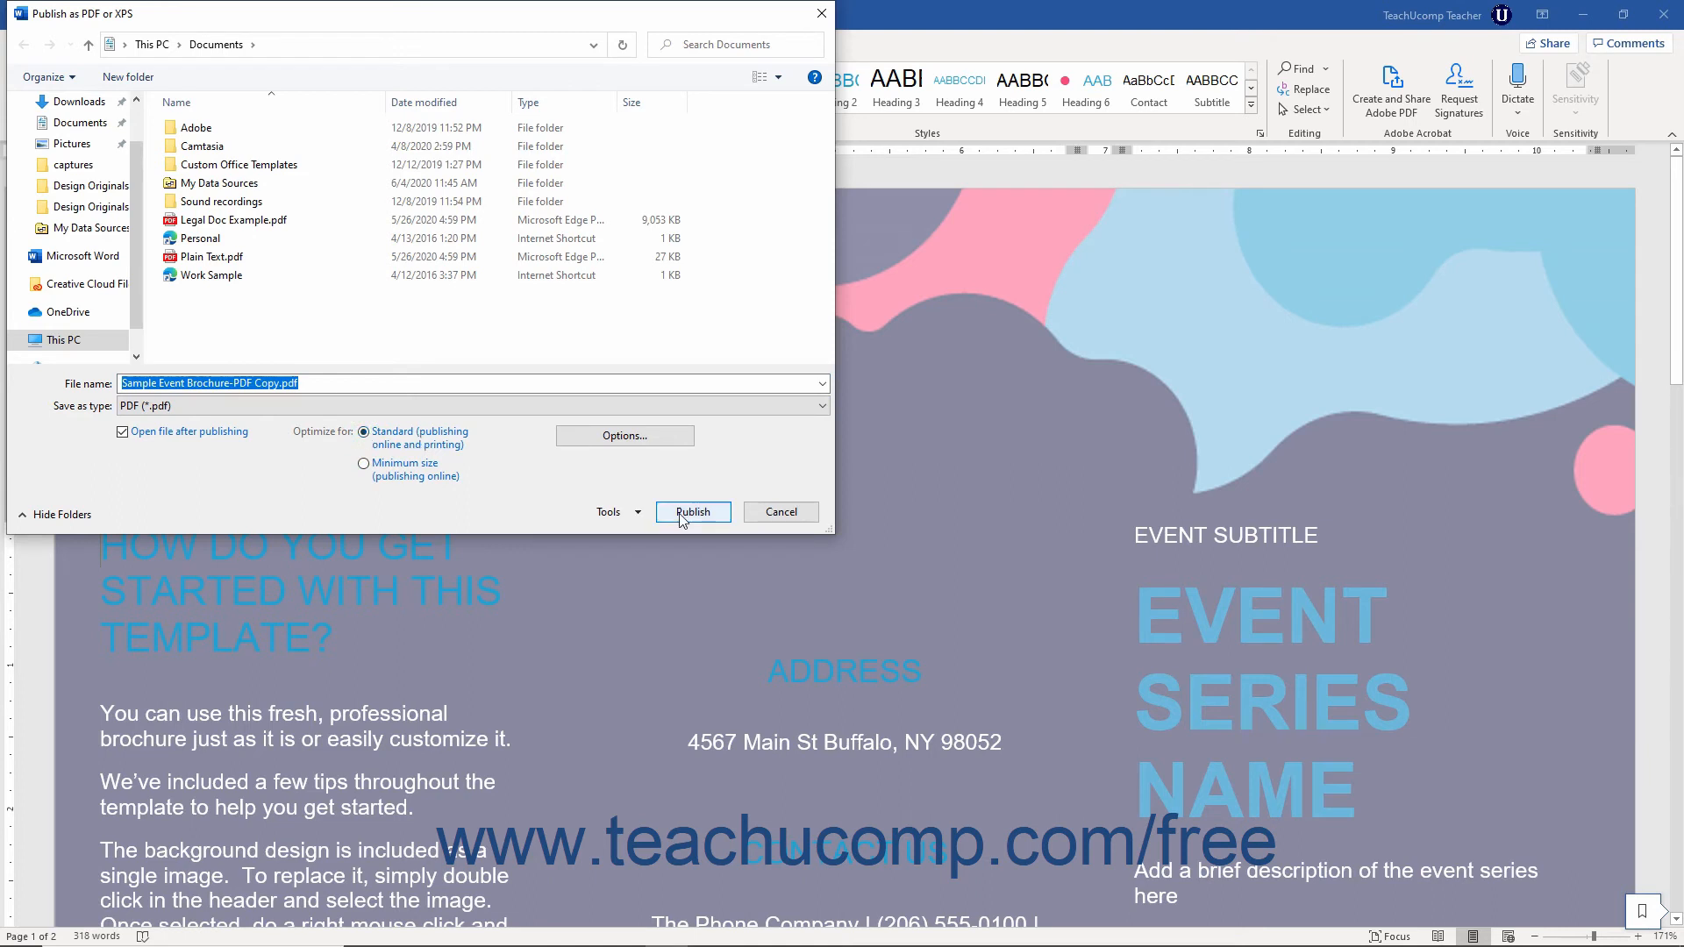
click(691, 510)
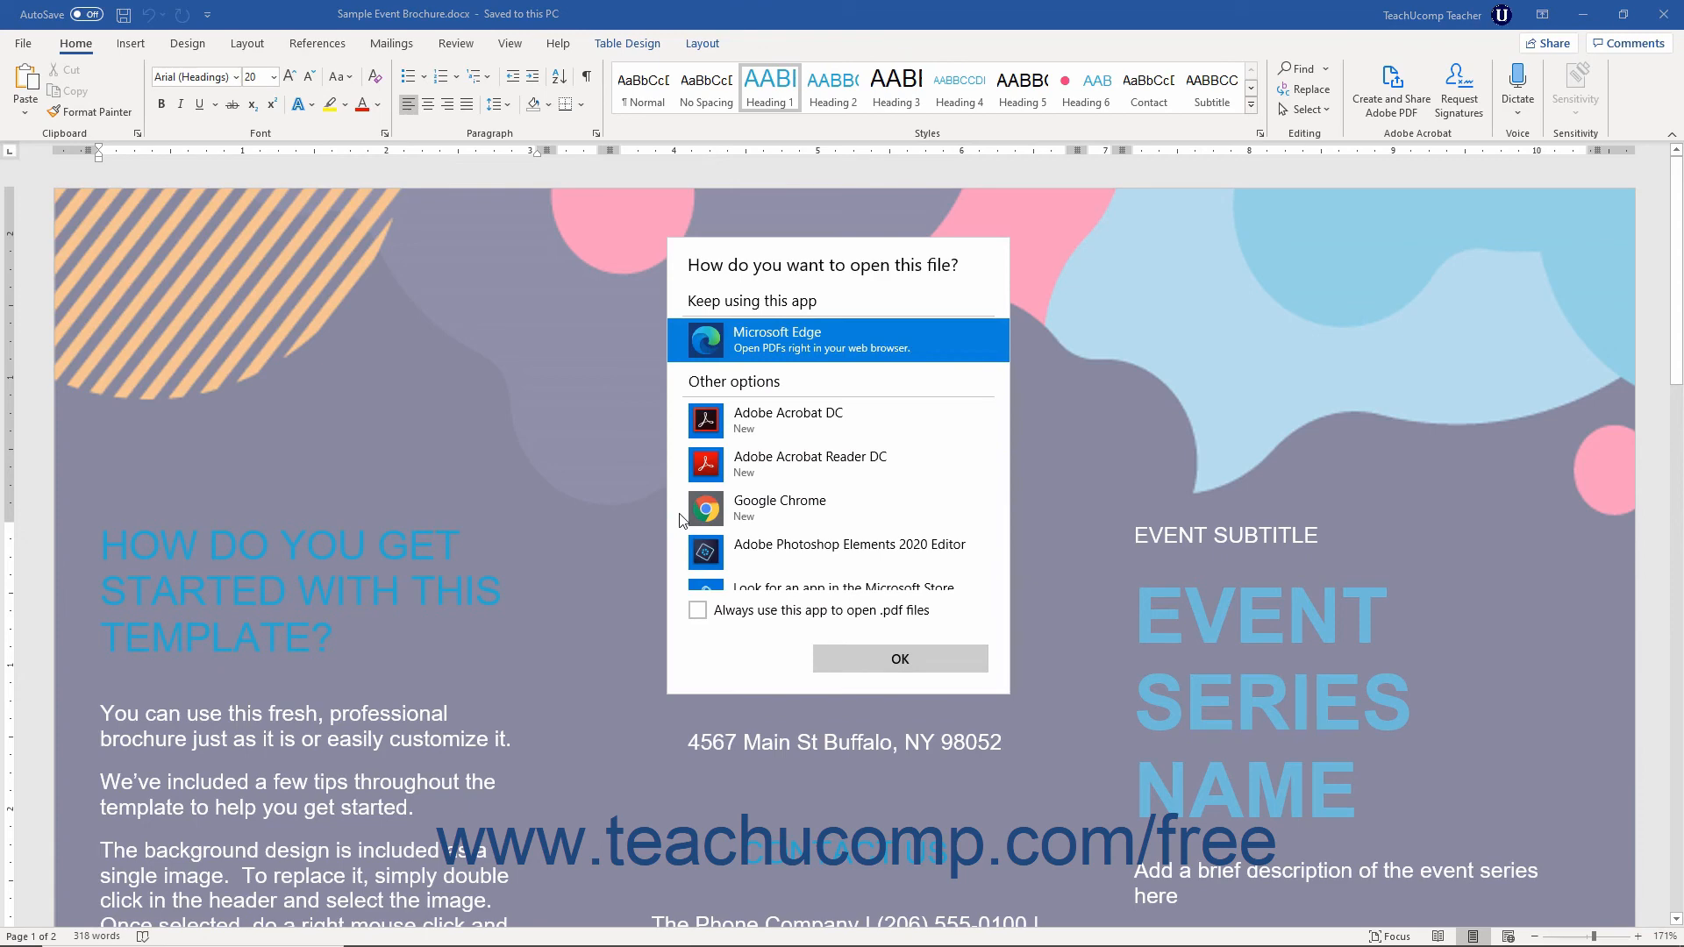
Choose Adobe Acrobat DC to open the new PDF copy and confirm with OK
click(788, 420)
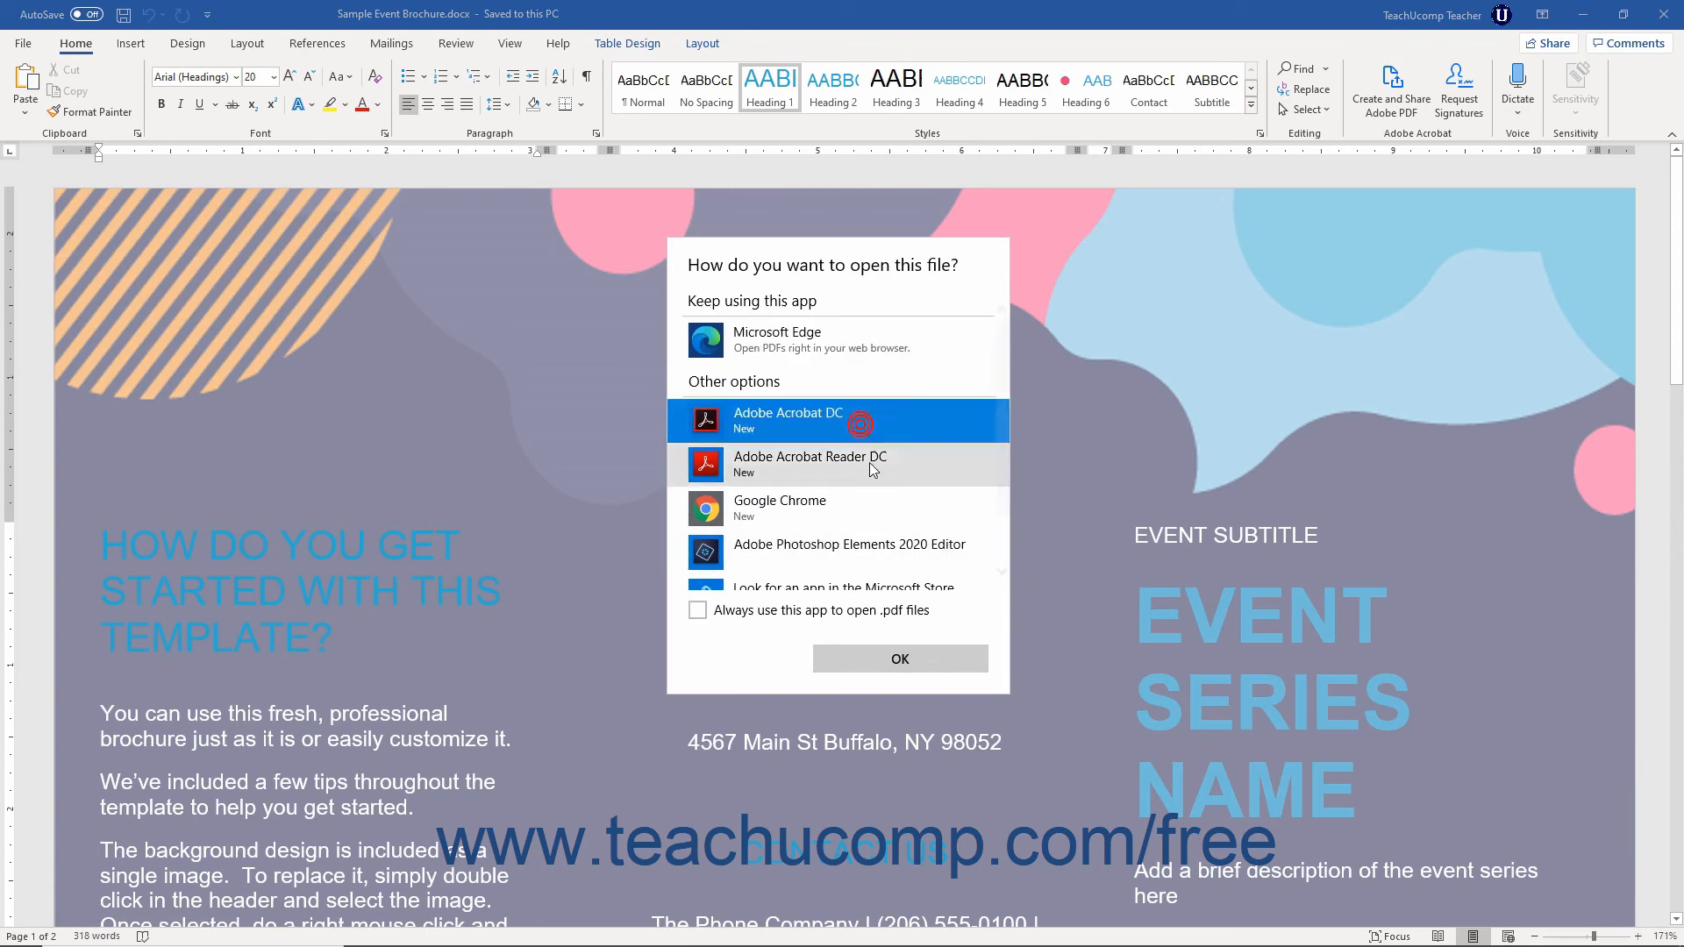
click(898, 658)
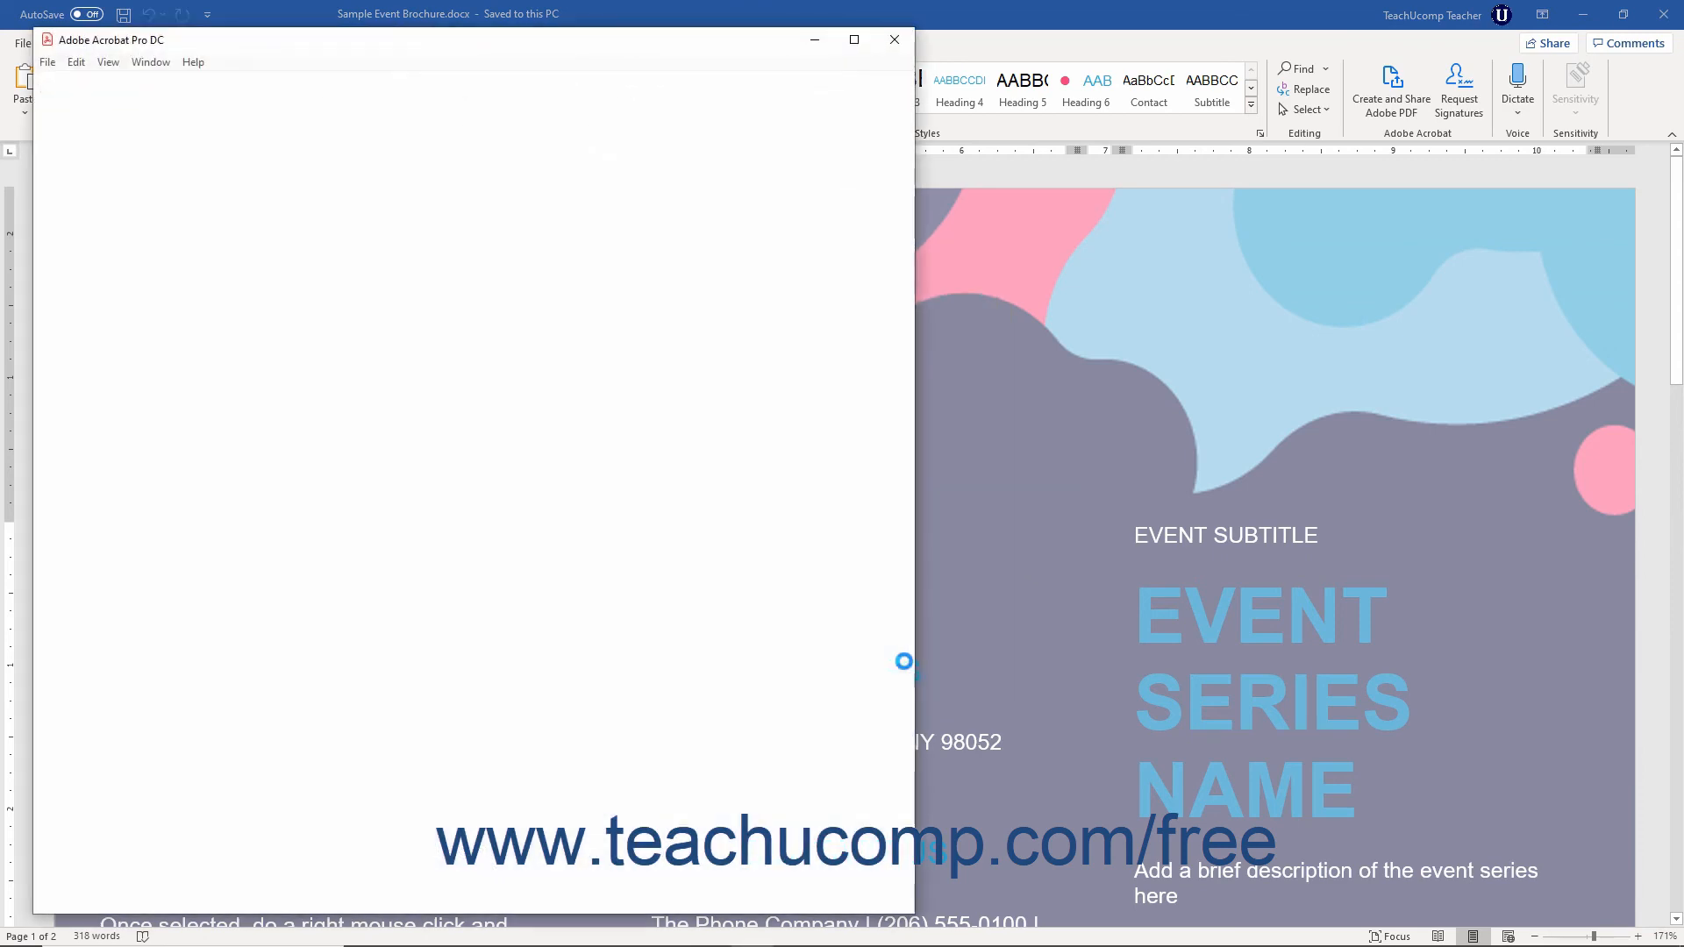